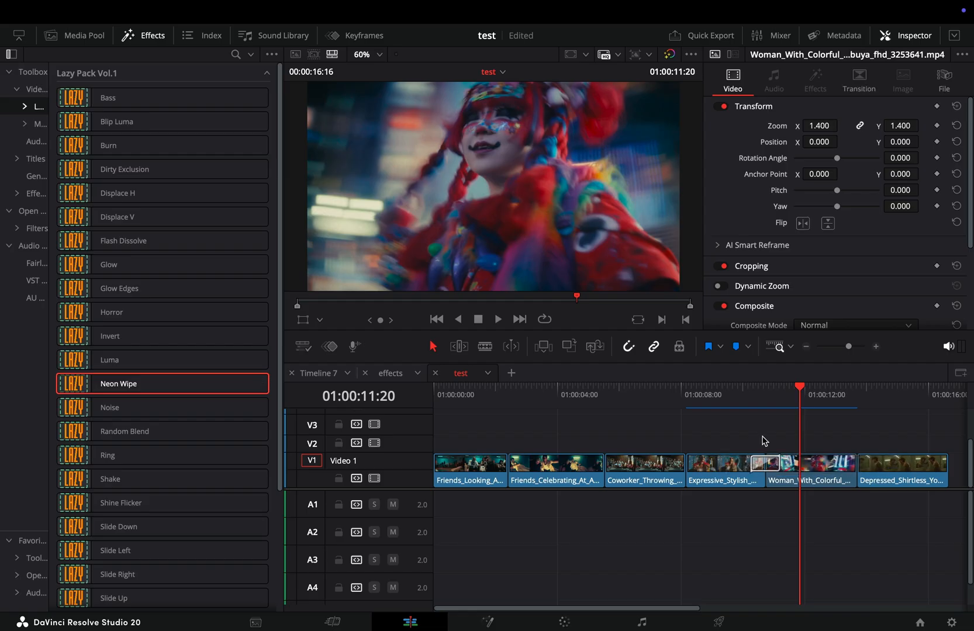
Step: Preview the Neon Wipe transition and show its settings in the Inspector
left_click(753, 387)
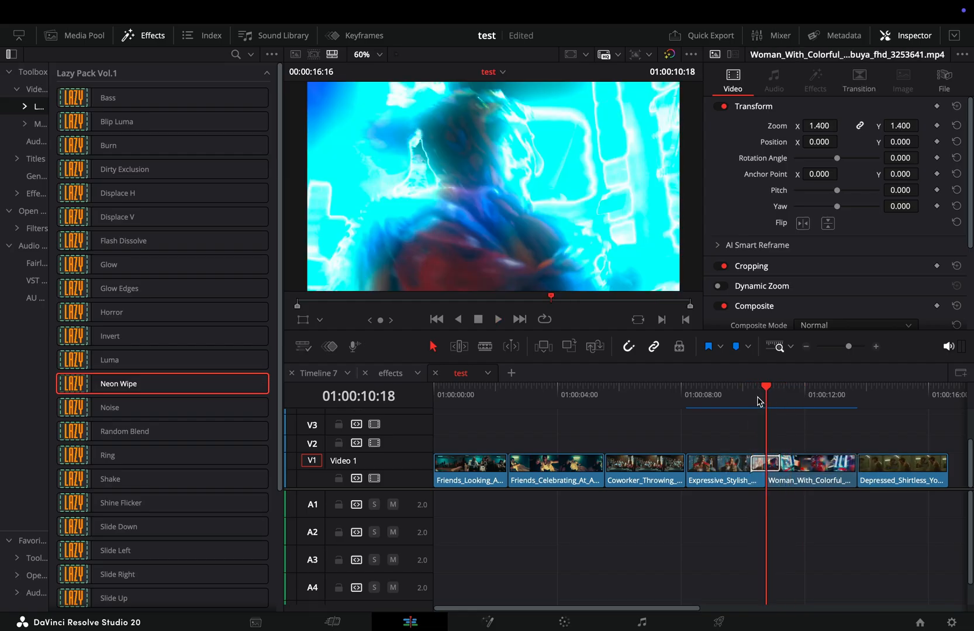
left_click(765, 470)
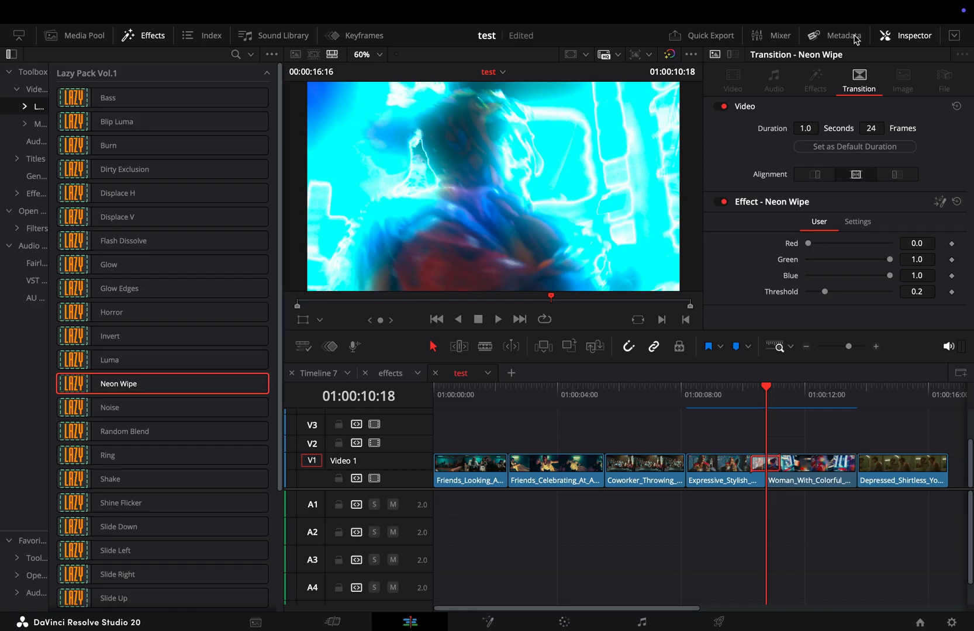
mouse_move(820, 273)
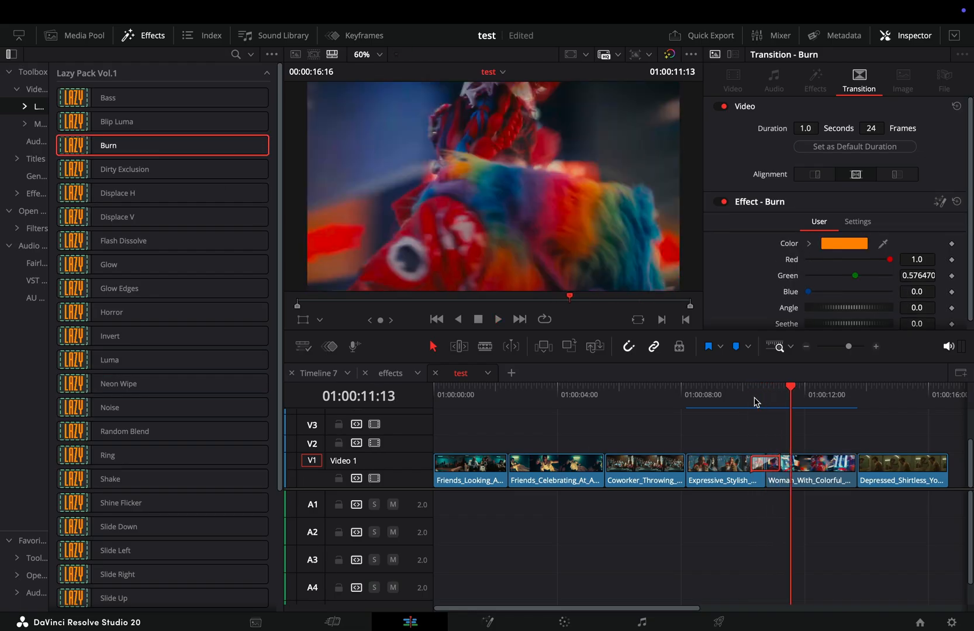
Step: Preview the Burn transition and scroll to its Angle and Seethe controls
left_click(762, 395)
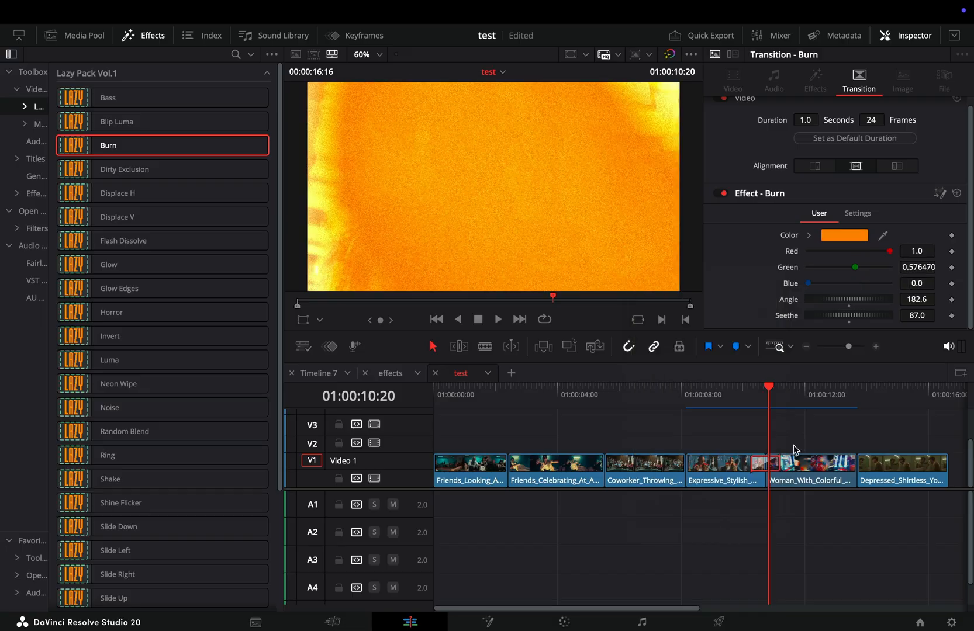
scroll("down", 3)
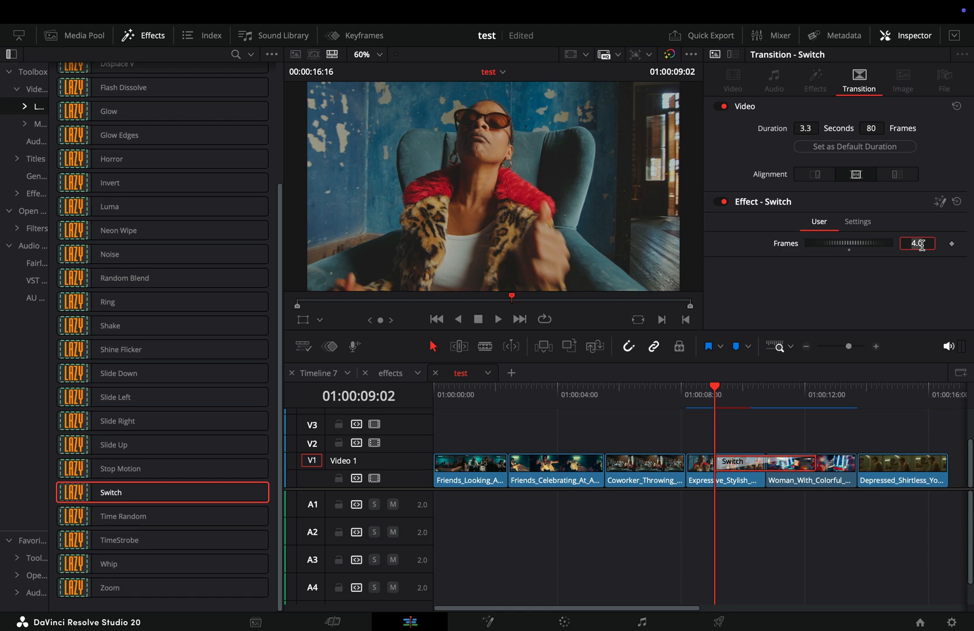
Step: Review the Switch transition playback and keyframe its Frames value at the start
type("2.0")
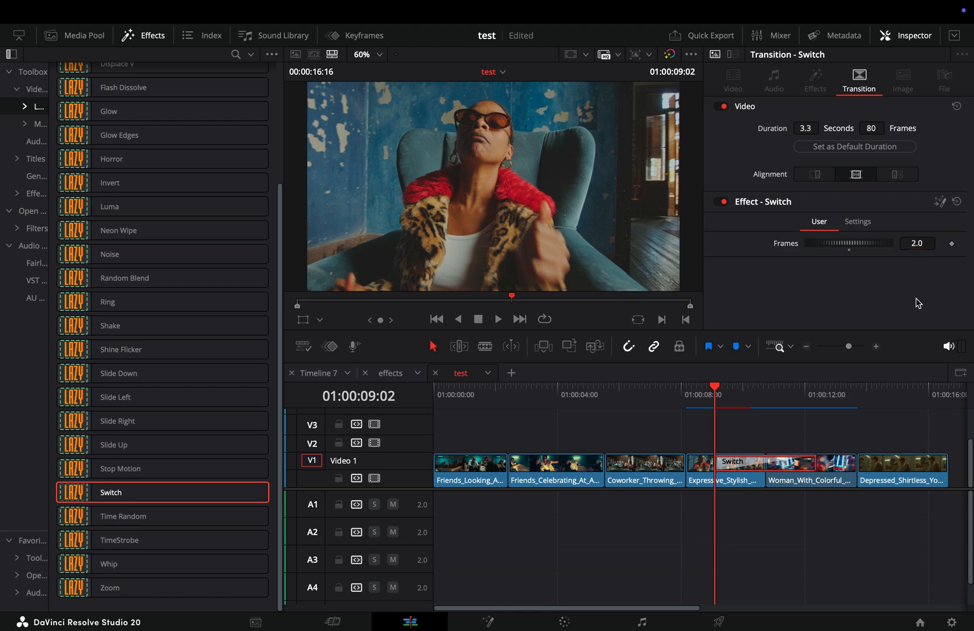
left_click(497, 319)
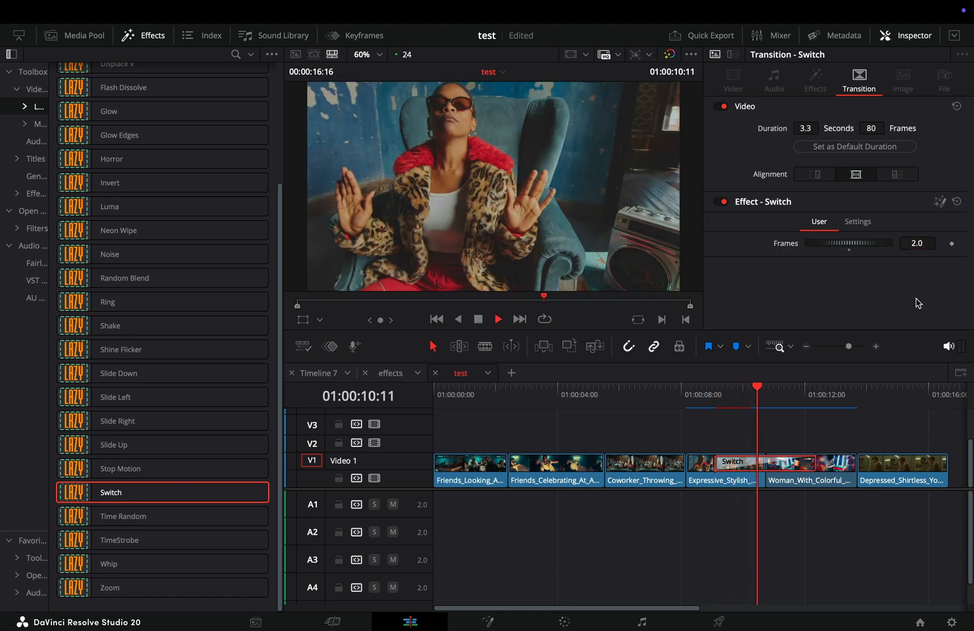
left_click(719, 402)
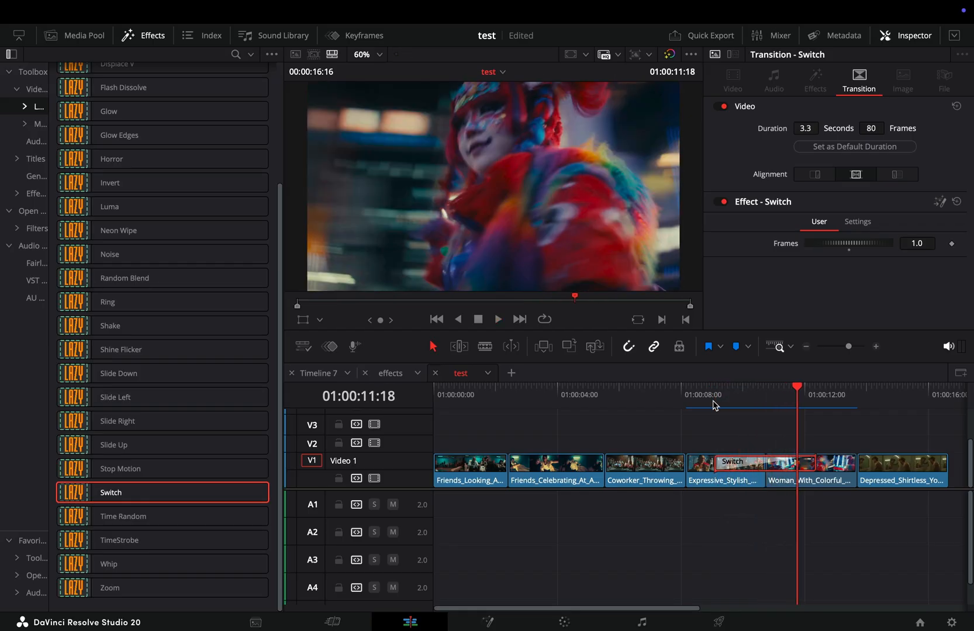
left_click(714, 395)
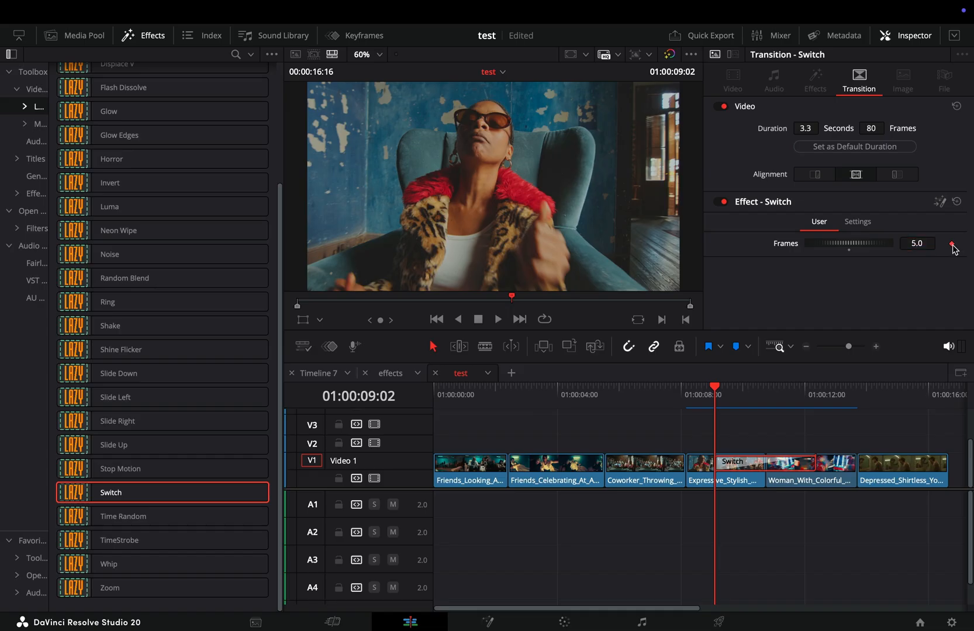
left_click(803, 395)
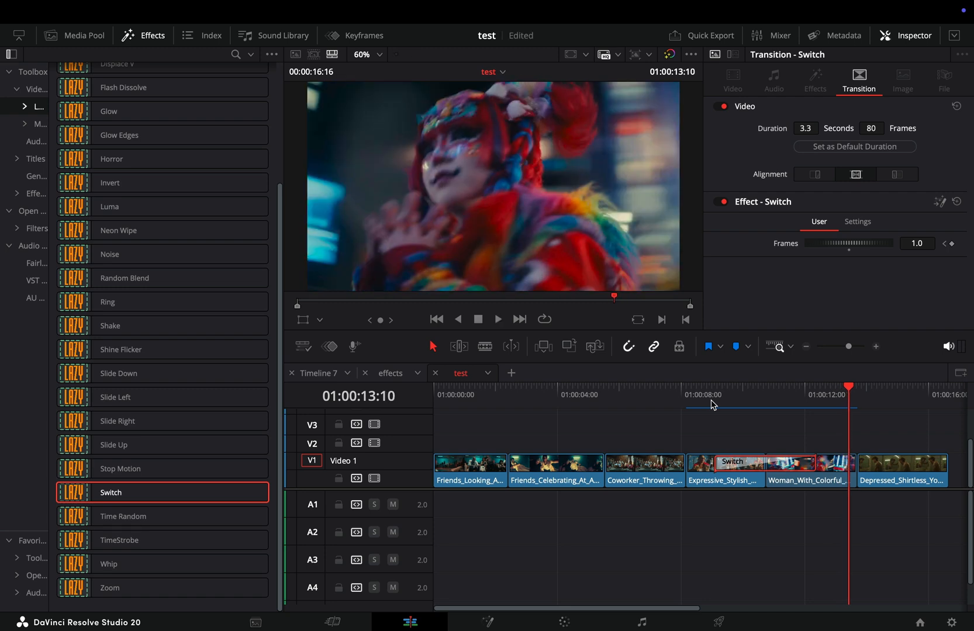
mouse_move(796, 247)
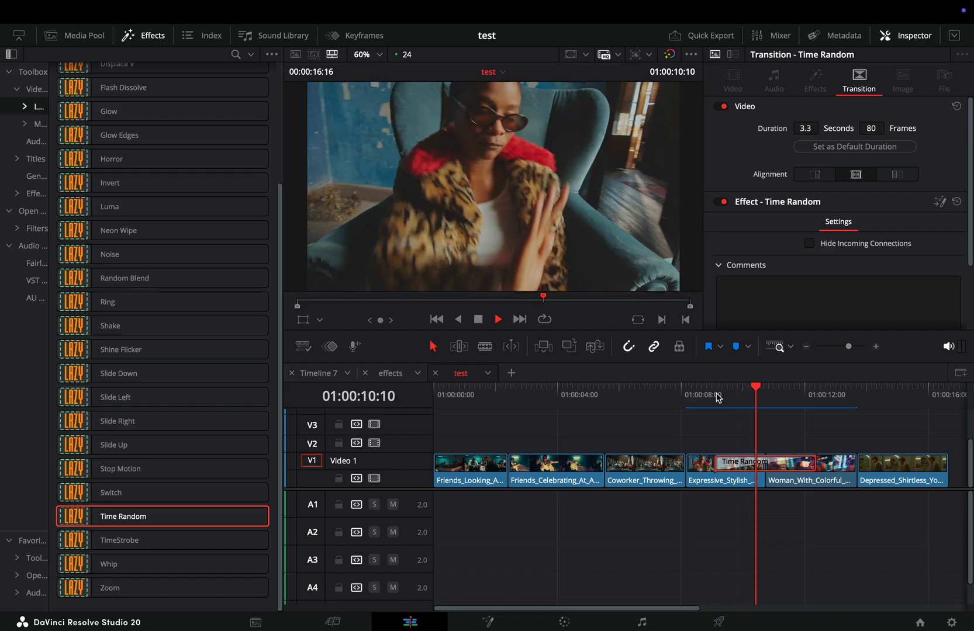
Step: Replay the Time Random transition, then scroll the effects to find Zoom
left_click(817, 387)
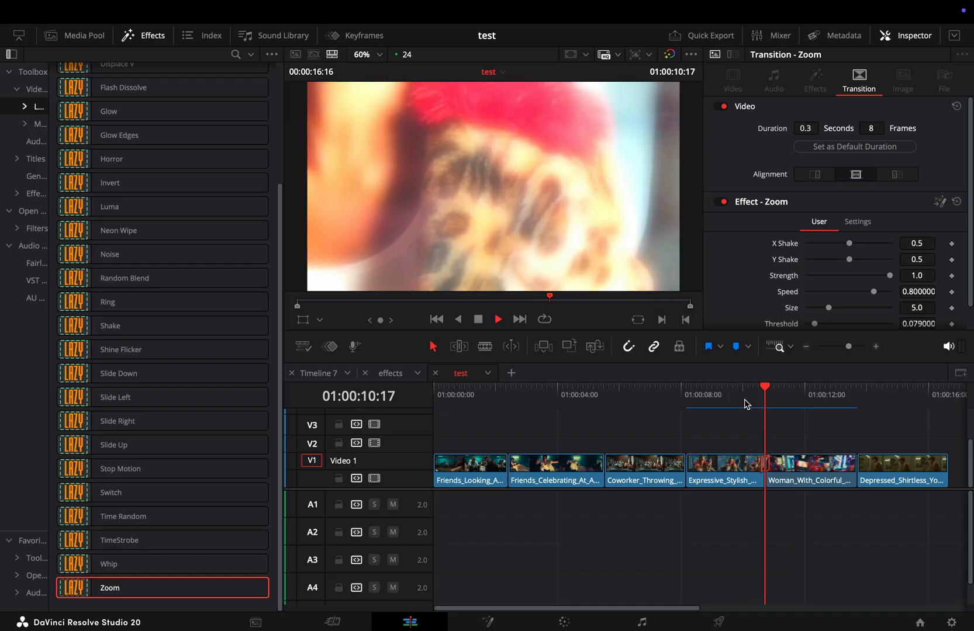
scroll("down", 3)
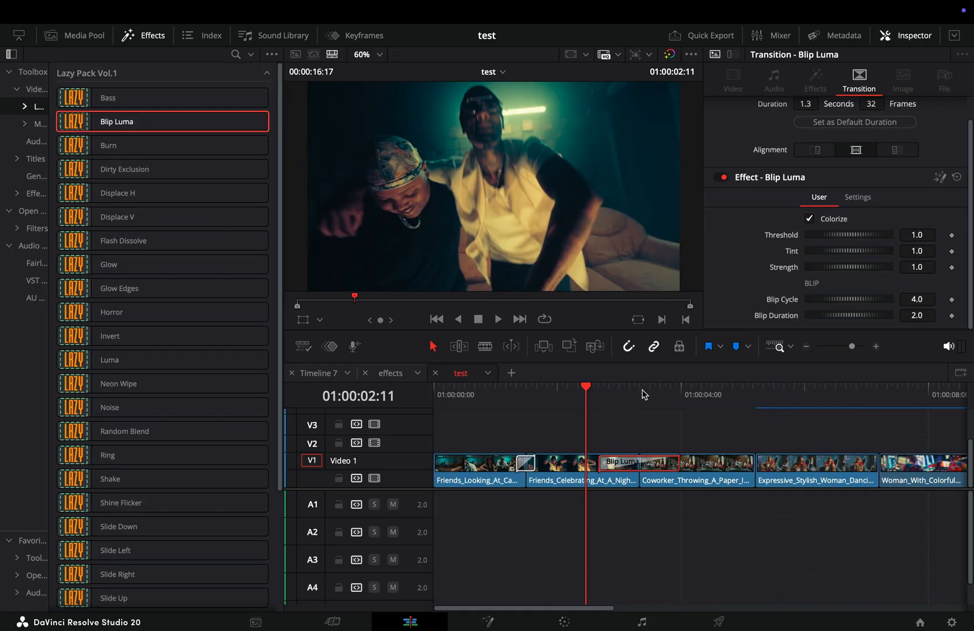
Step: Preview the Blip Luma transition, toggle its Colorize option and replay the animated result
left_click(497, 319)
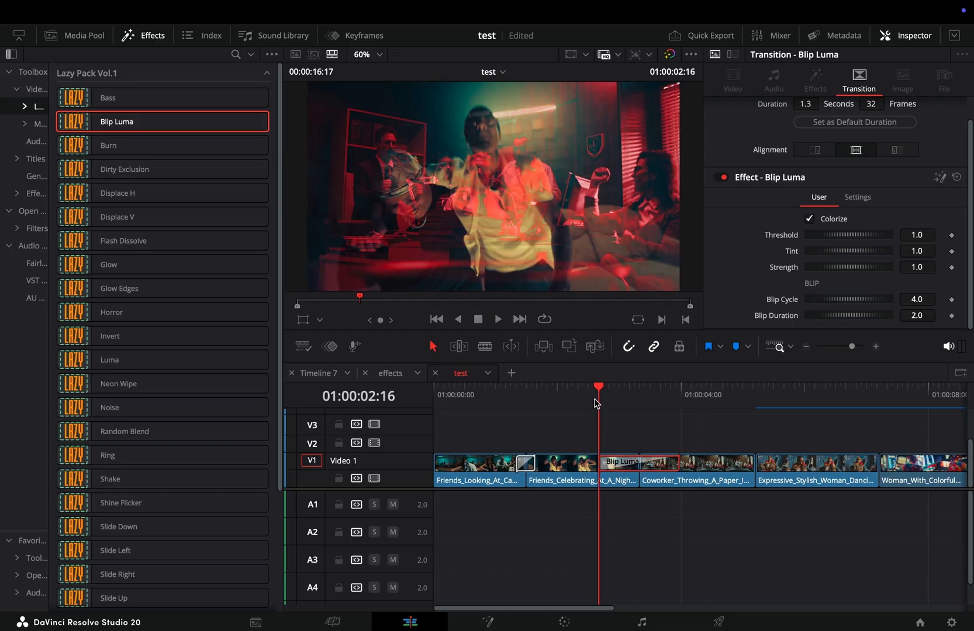
left_click(810, 219)
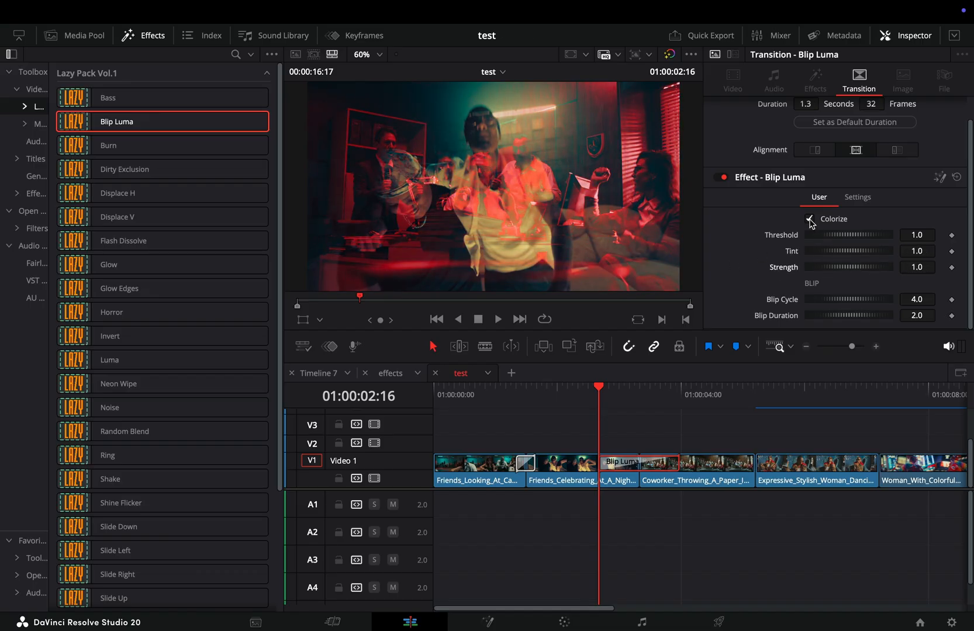
left_click(809, 218)
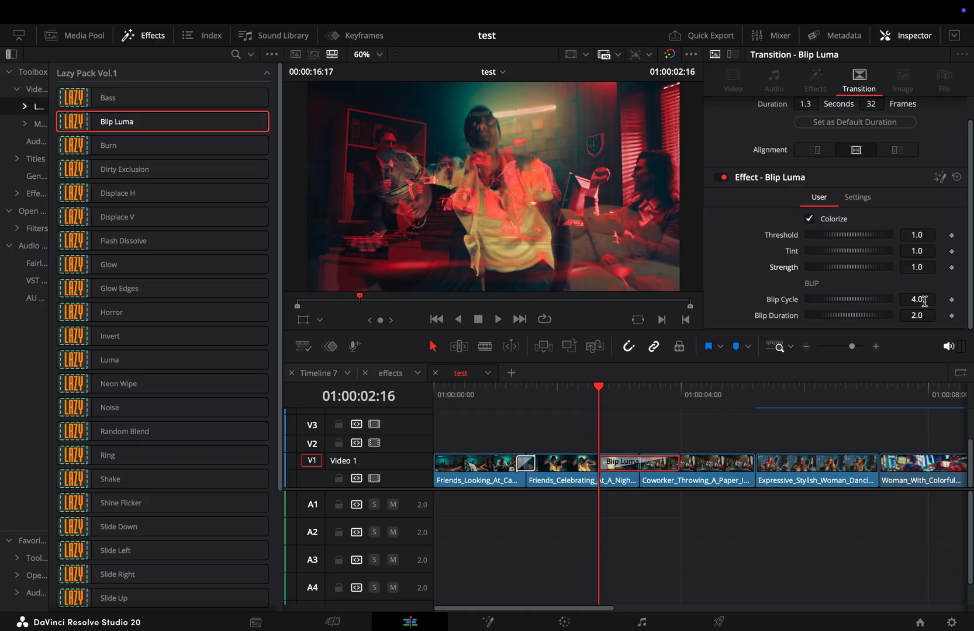
mouse_move(926, 319)
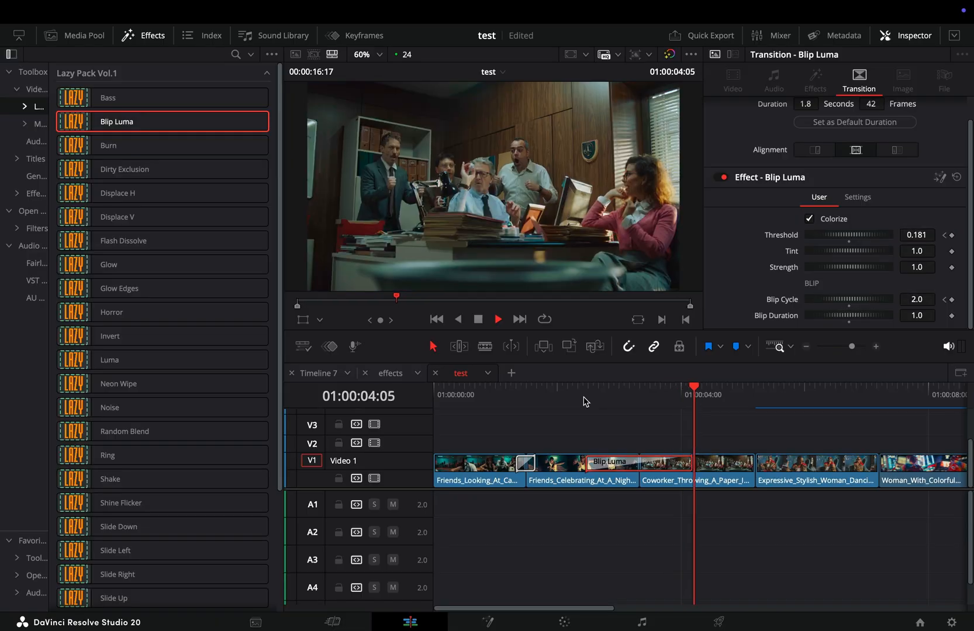
left_click(589, 387)
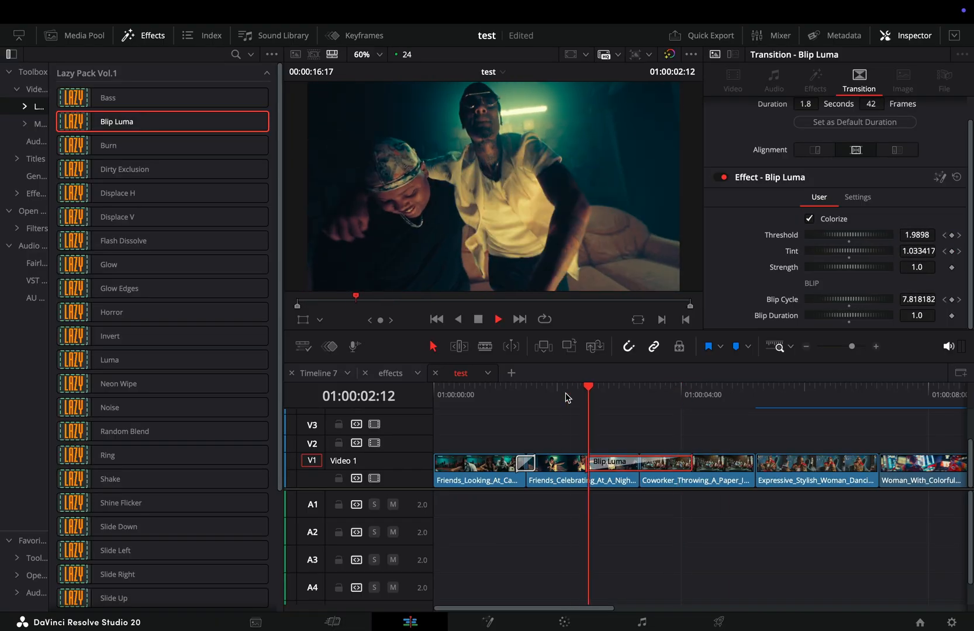